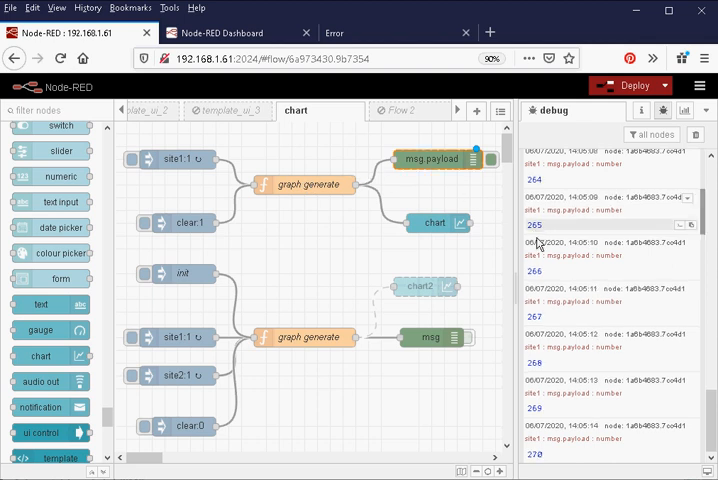
Step: Scroll the dashboard to view the site1 line chart climbing over time
scroll("down", 3)
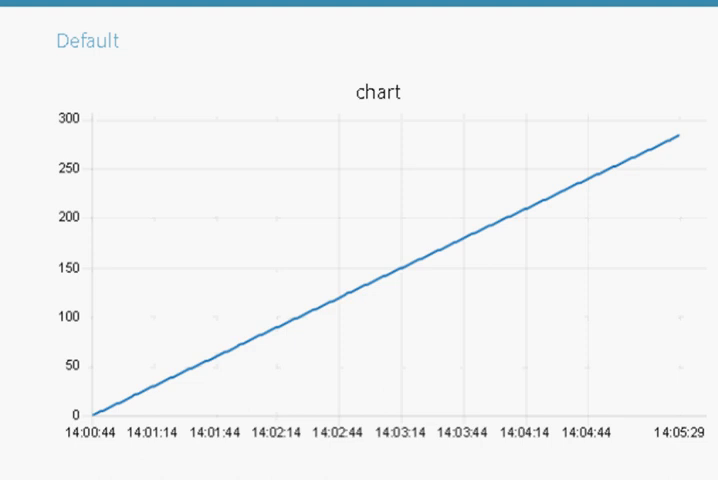
mouse_move(398, 272)
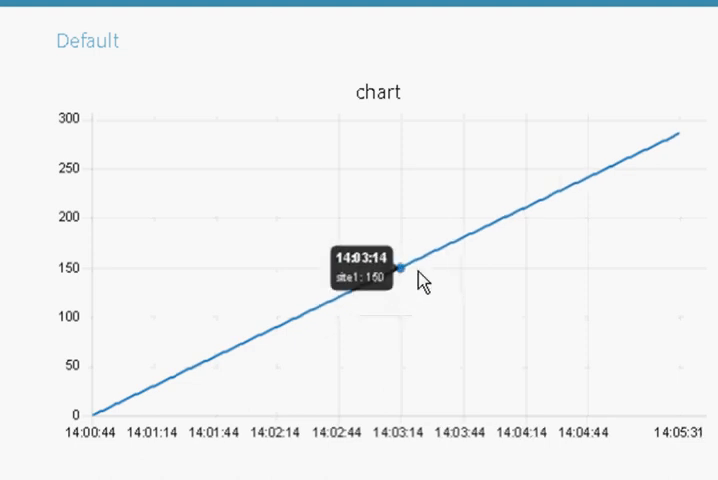
mouse_move(600, 182)
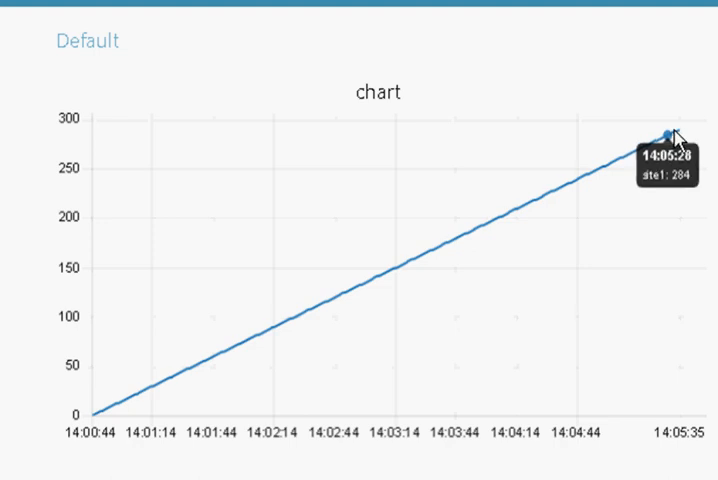
mouse_move(544, 204)
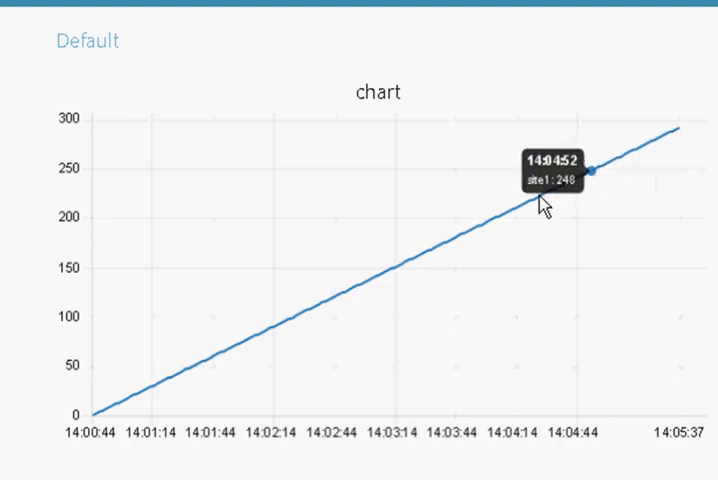
mouse_move(60, 170)
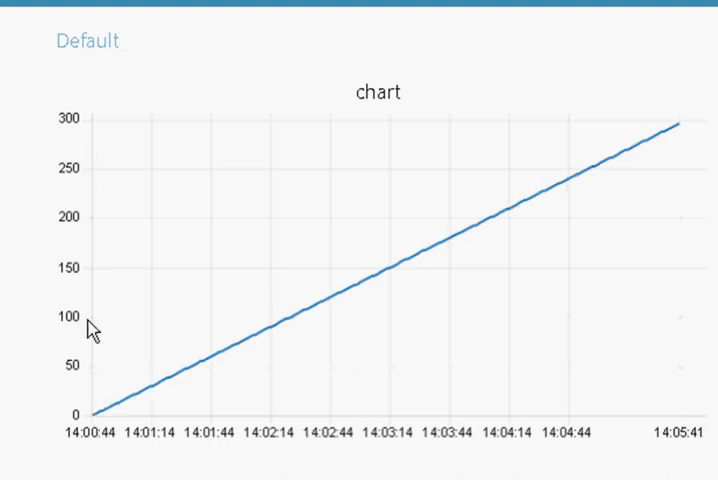
mouse_move(144, 440)
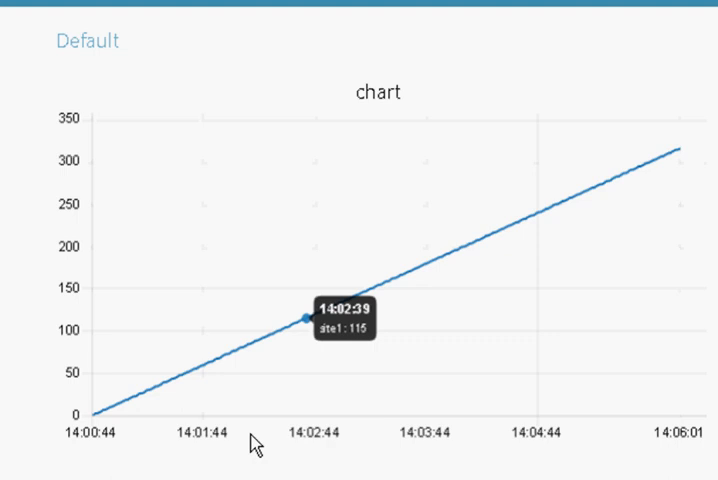
mouse_move(120, 260)
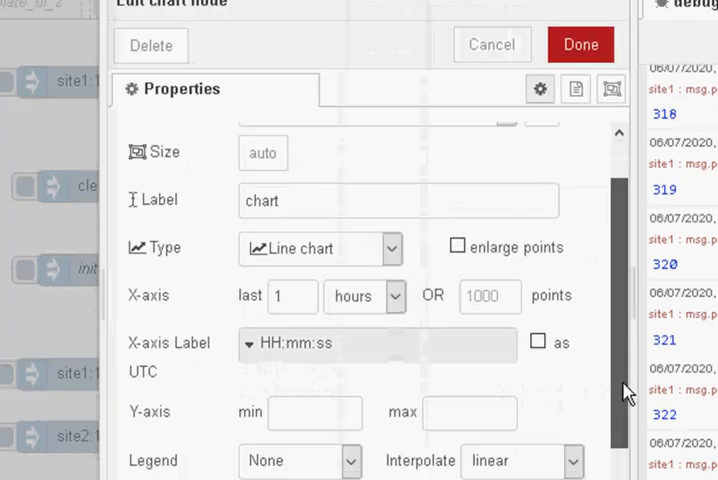
Step: Review the chart node's line options and series colours, then set its Legend to Show
scroll("down", 3)
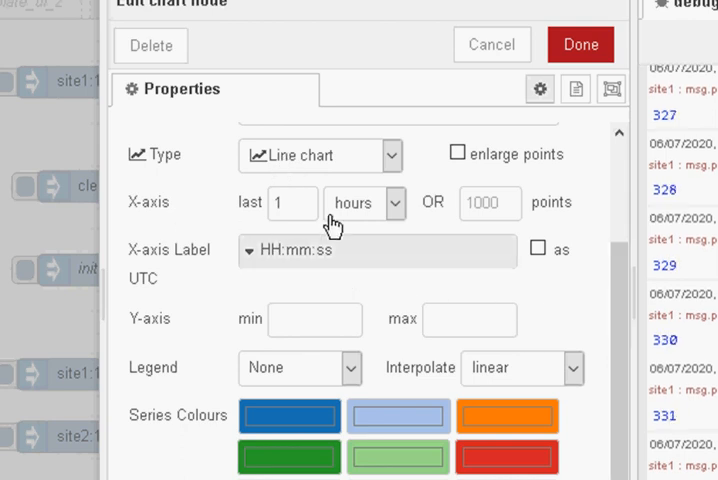
scroll("down", 3)
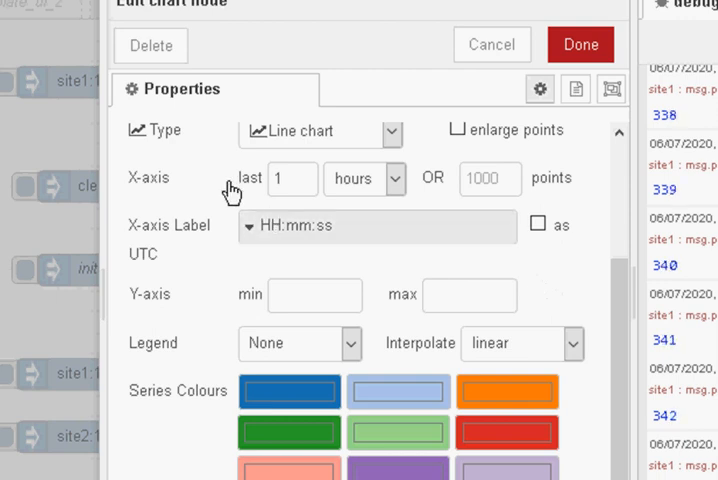
mouse_move(214, 180)
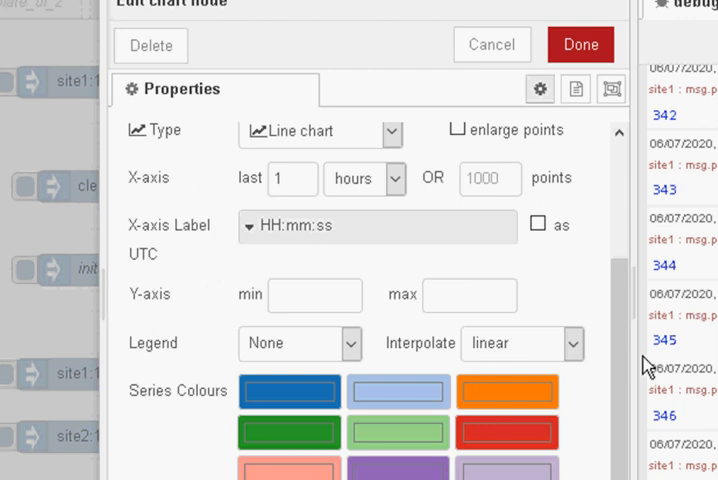
scroll("down", 3)
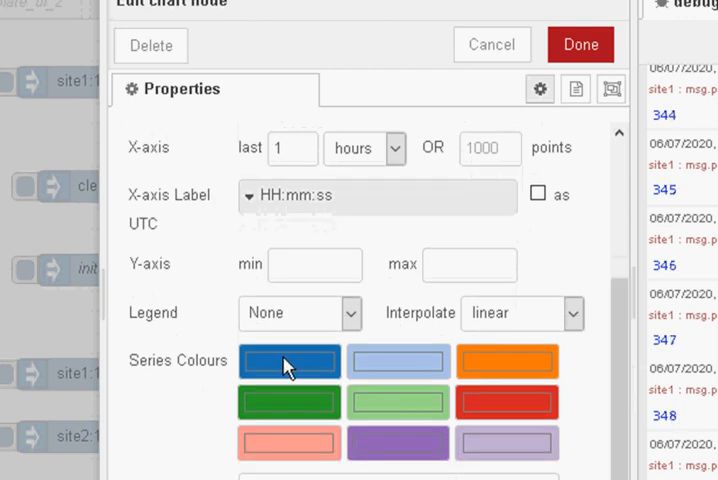
mouse_move(200, 318)
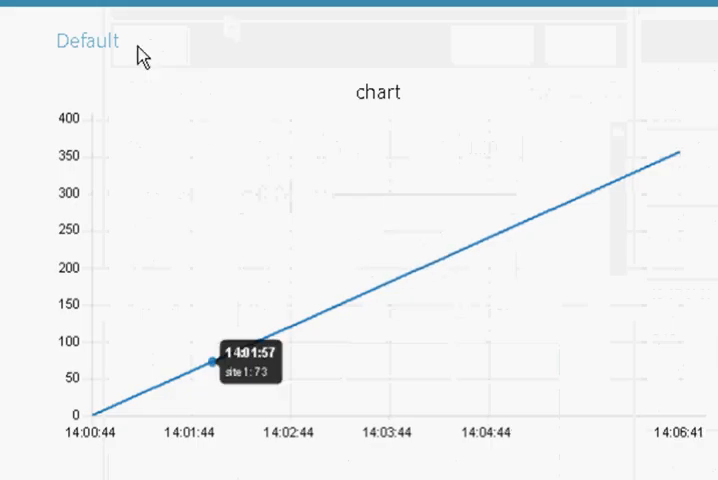
double_click(370, 96)
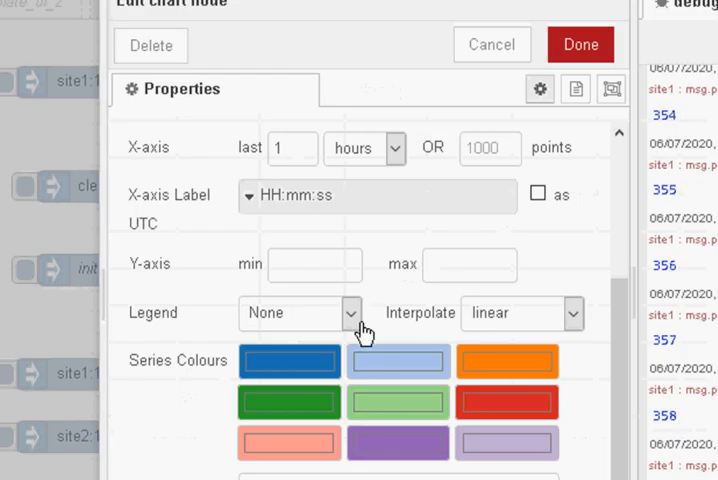
left_click(350, 312)
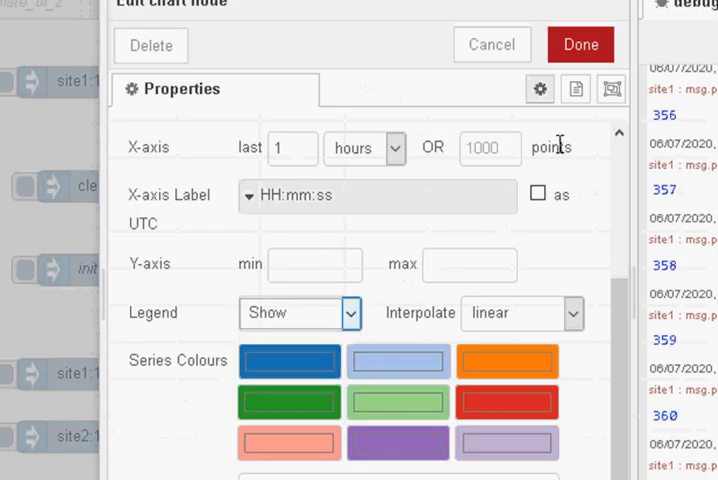
left_click(580, 44)
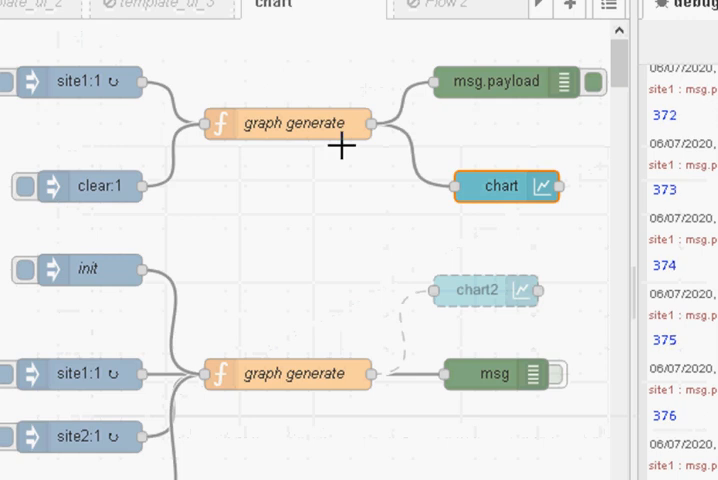
double_click(288, 122)
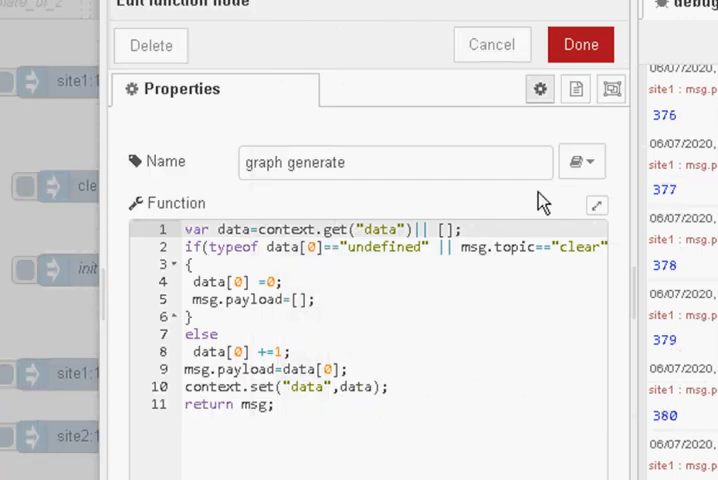
left_click(580, 44)
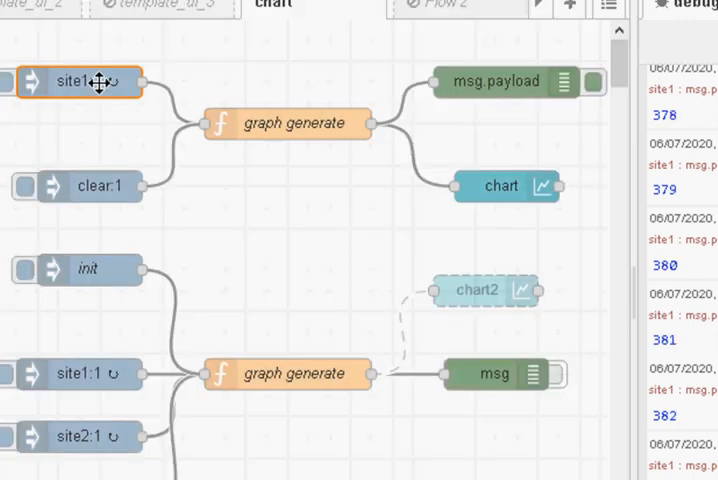
double_click(80, 82)
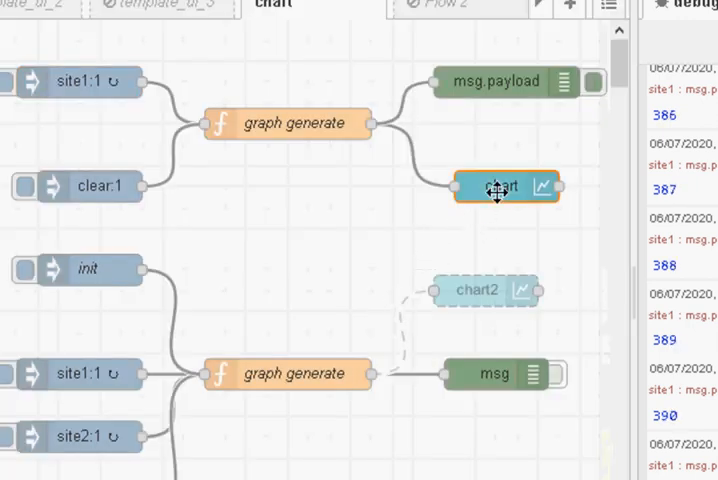
Step: Disable the original chart node via its Enabled toggle
double_click(496, 188)
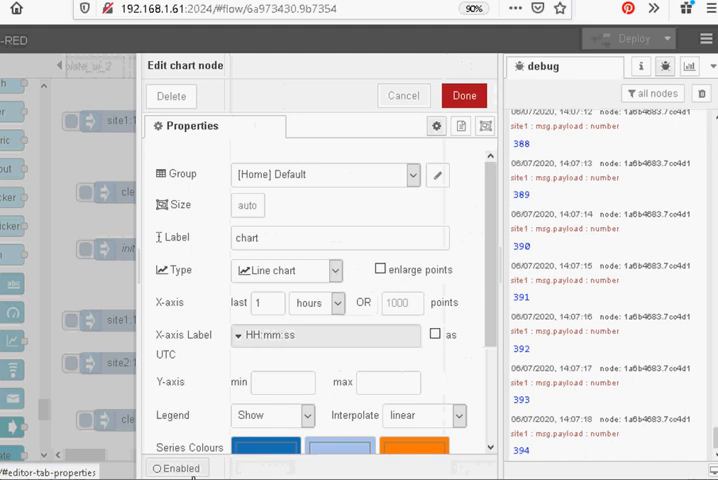
left_click(464, 96)
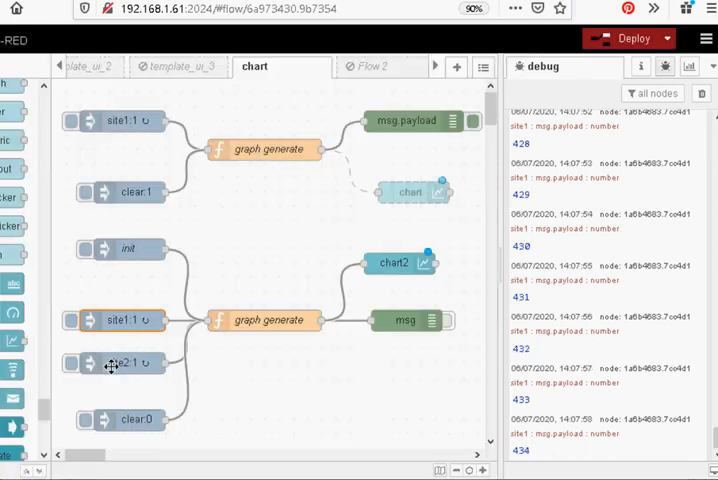
Step: Review the lower graph generate function's site1/site2 counter code and close it unchanged
double_click(112, 364)
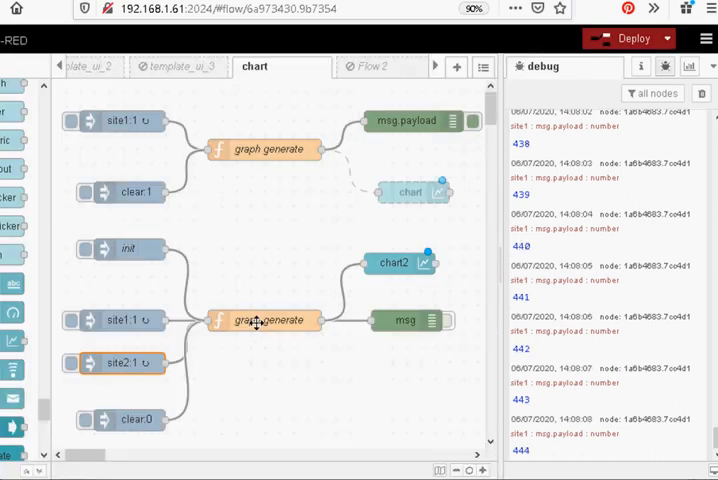
double_click(262, 320)
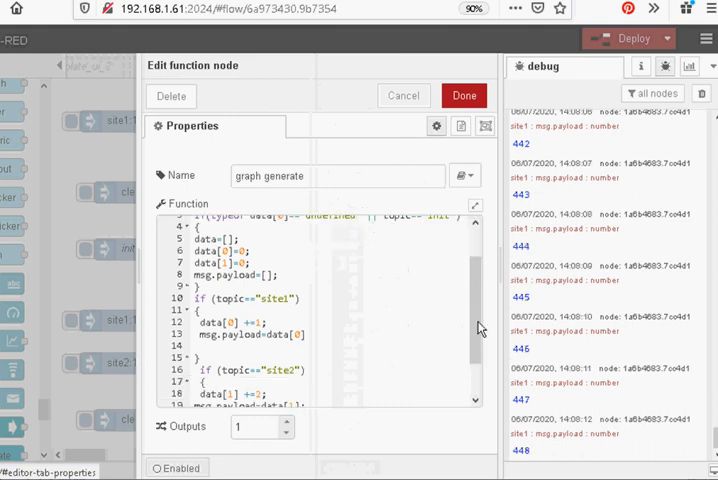
scroll("down", 3)
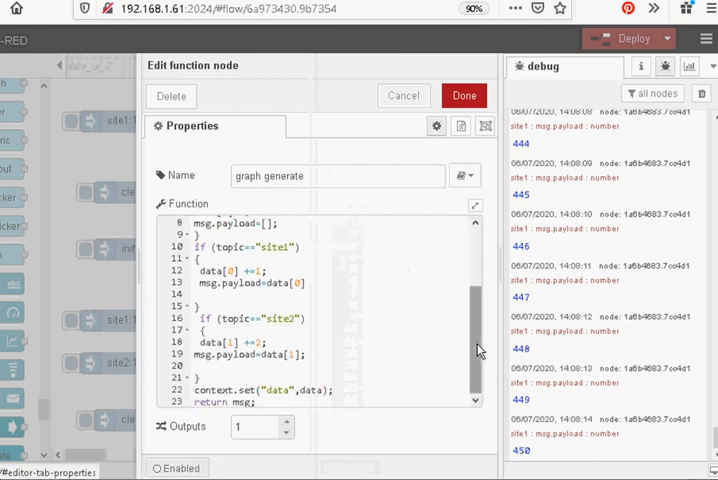
scroll("up", 3)
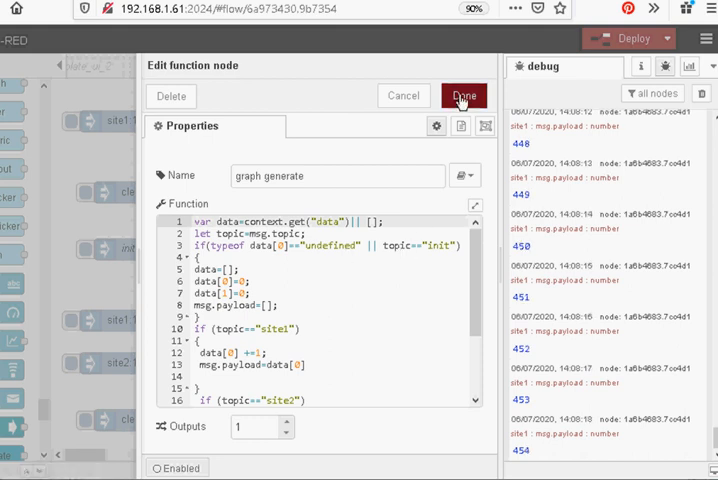
left_click(464, 96)
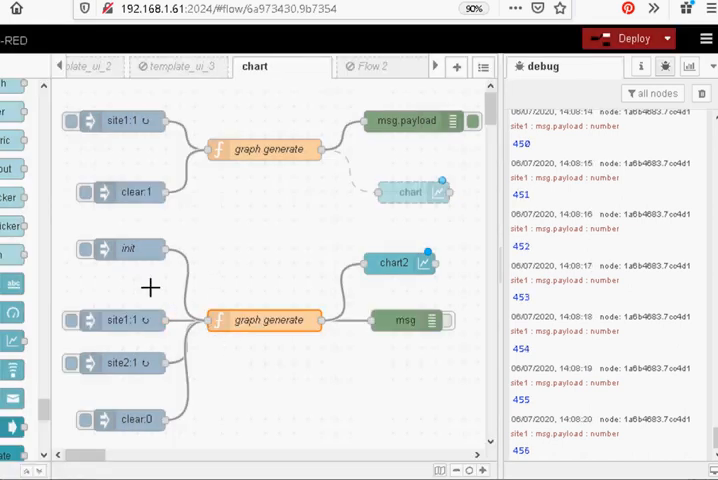
scroll("down", 3)
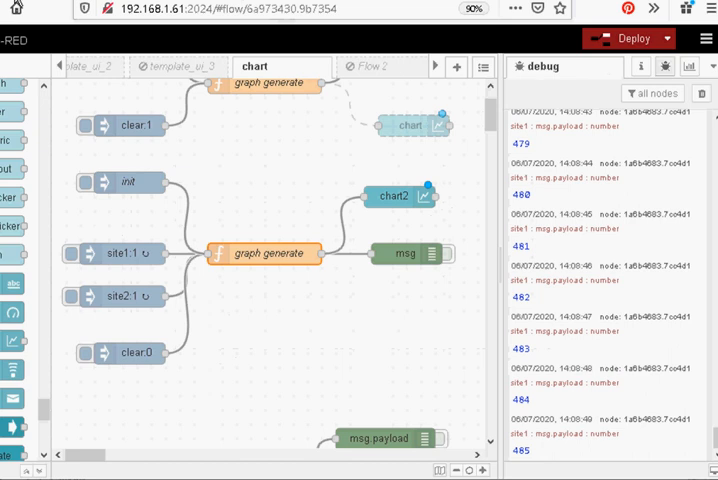
Step: View the live dashboard where chart2 plots site1 and site2 as separate lines
left_click(624, 38)
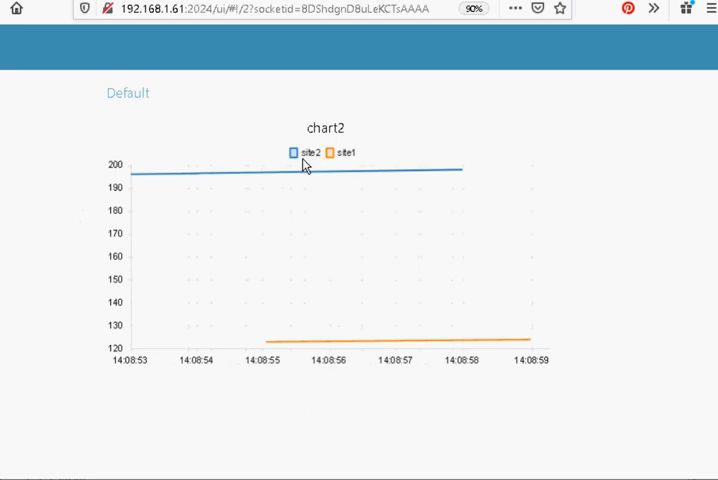
mouse_move(322, 344)
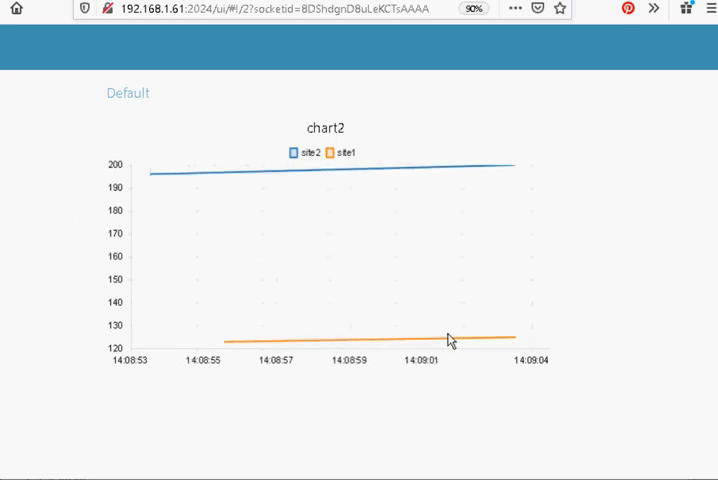
mouse_move(476, 328)
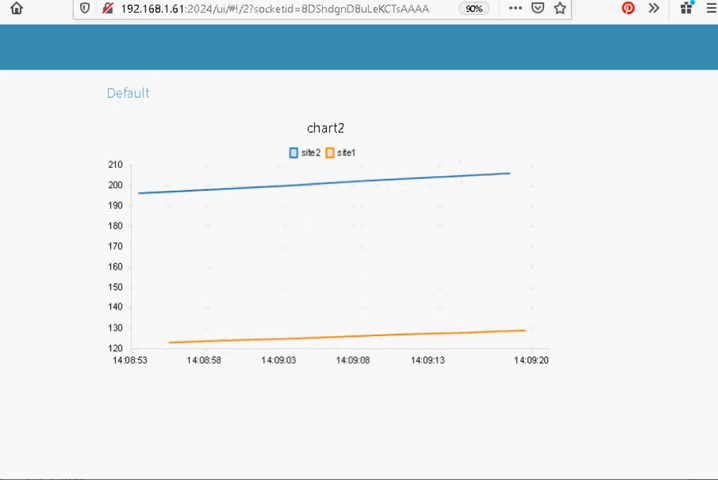
mouse_move(248, 228)
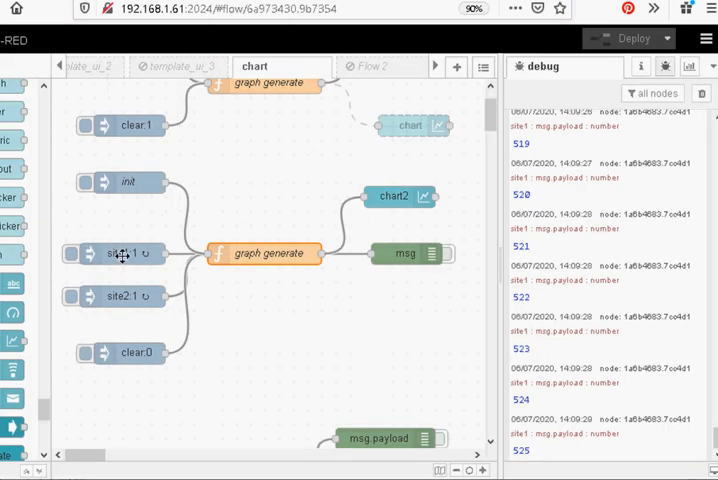
Step: Inject site1 and site2 values, then bring up chart2's node settings
double_click(116, 254)
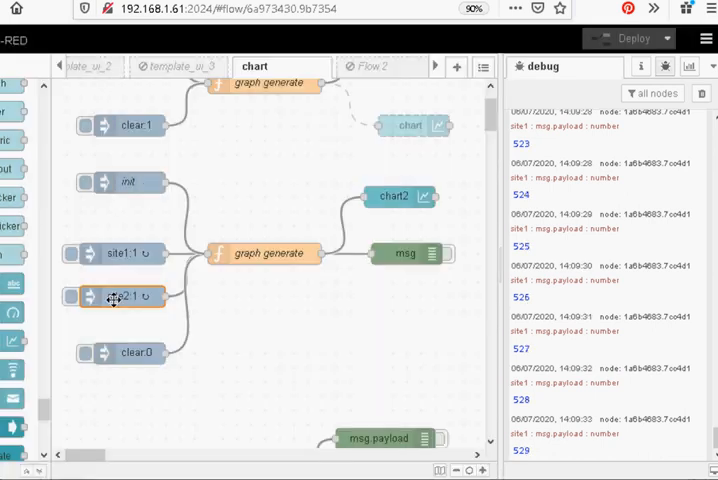
double_click(114, 296)
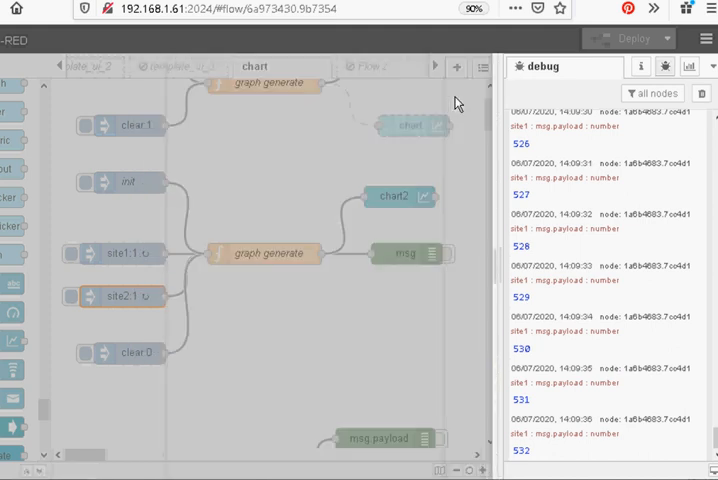
double_click(392, 196)
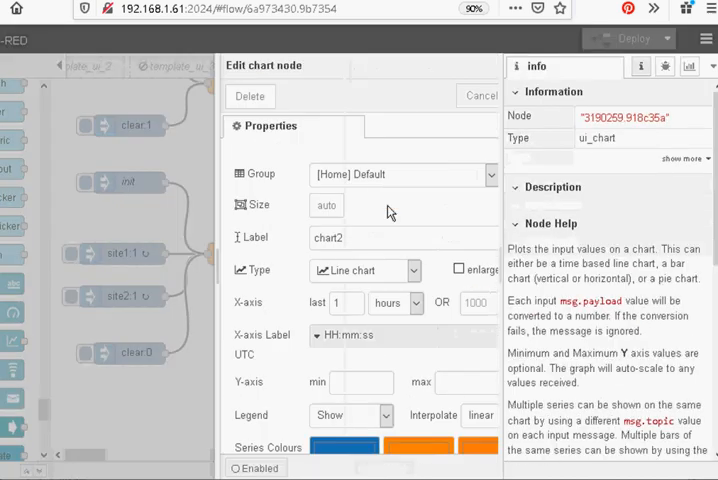
Step: Change chart2's first series colour swatch from blue to dark red
scroll("down", 3)
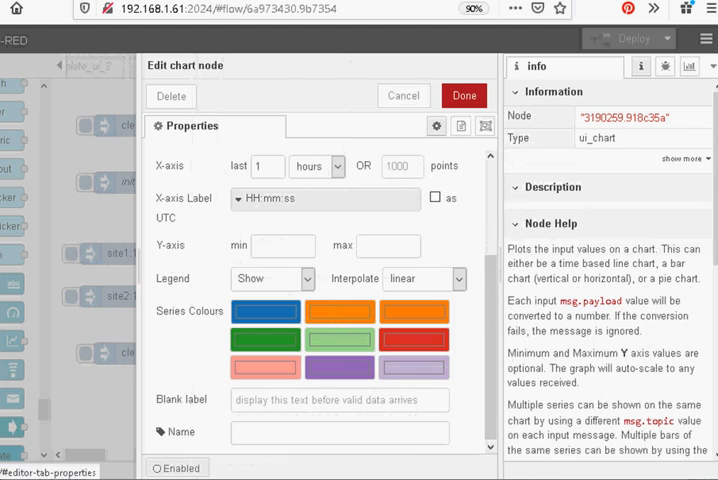
left_click(464, 96)
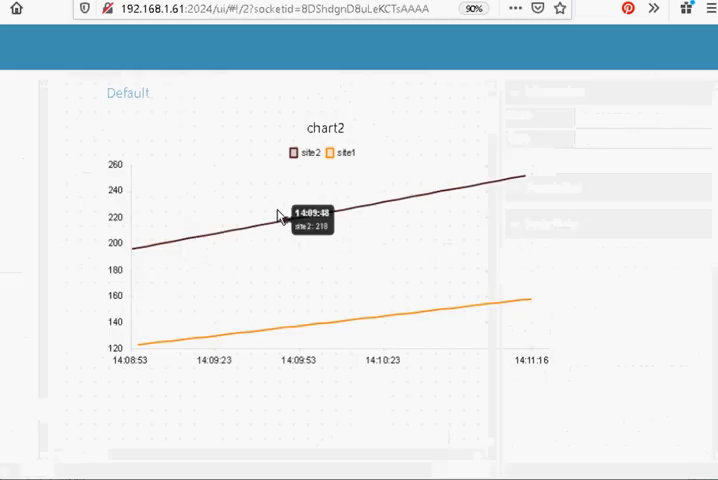
mouse_move(392, 210)
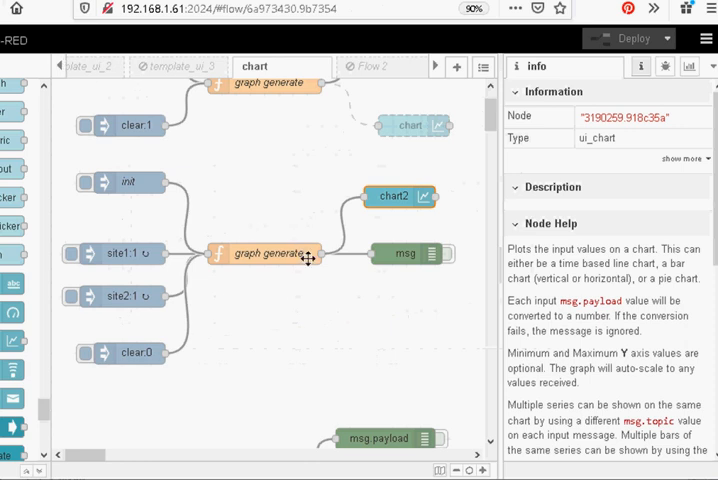
mouse_move(484, 258)
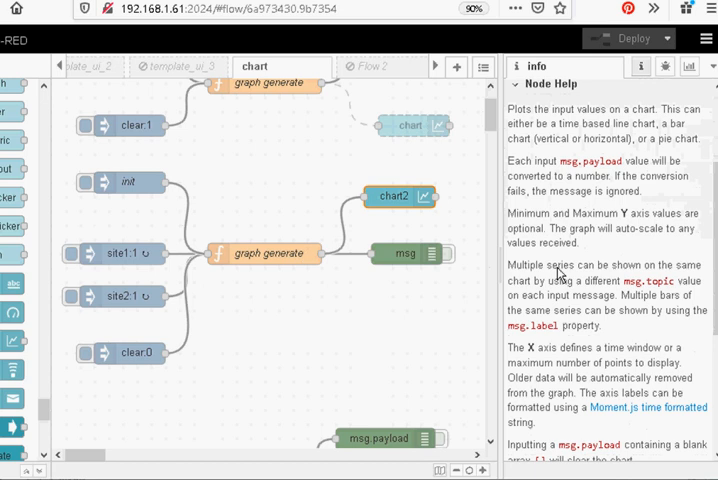
scroll("down", 3)
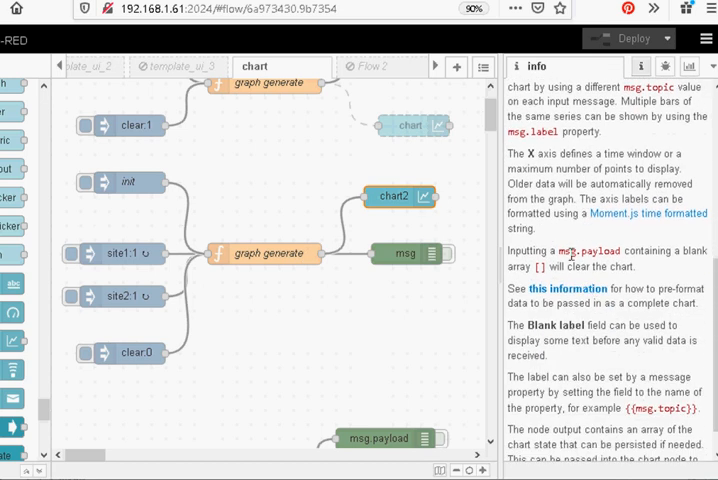
mouse_move(644, 270)
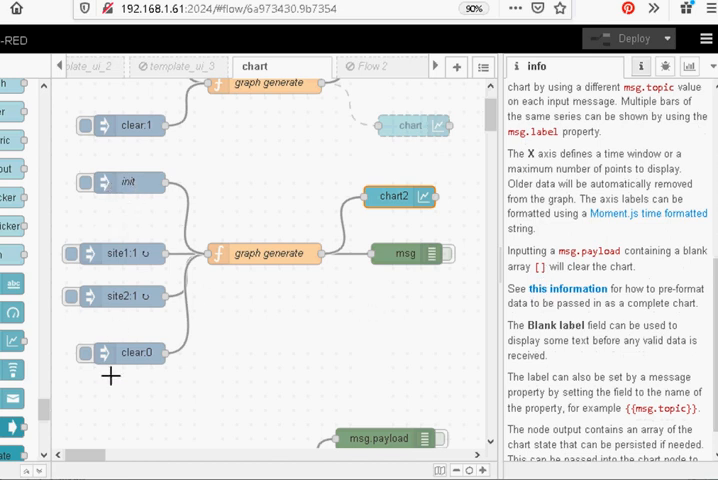
mouse_move(160, 372)
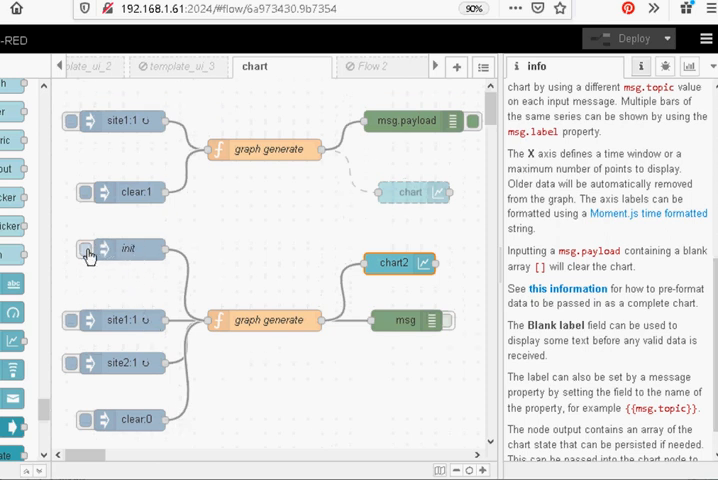
left_click(84, 250)
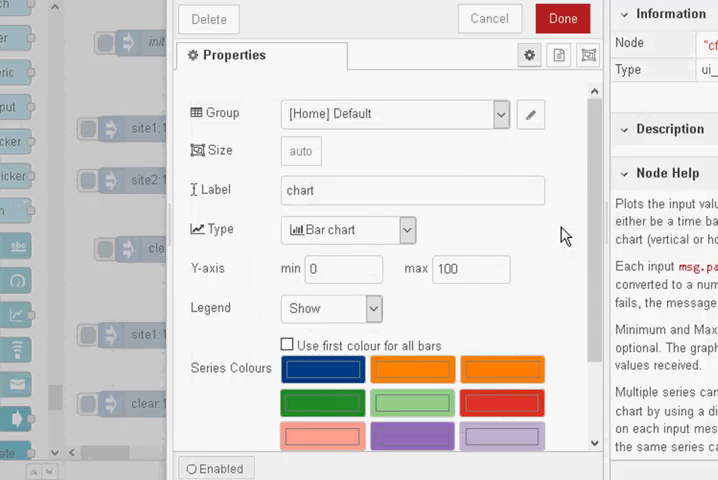
mouse_move(420, 234)
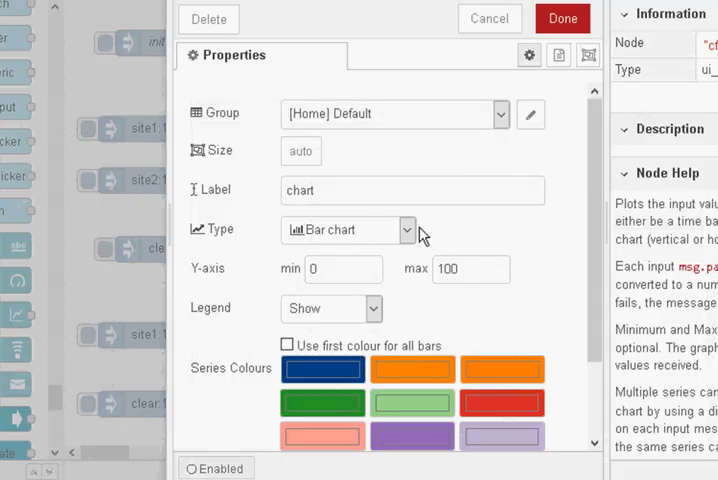
Step: Keep the chart as a Bar chart with Y-axis min 0 and max 100, and confirm
left_click(404, 230)
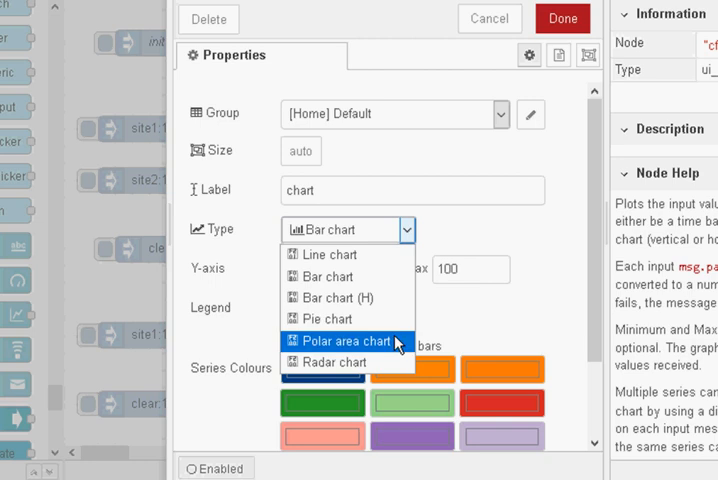
mouse_move(332, 362)
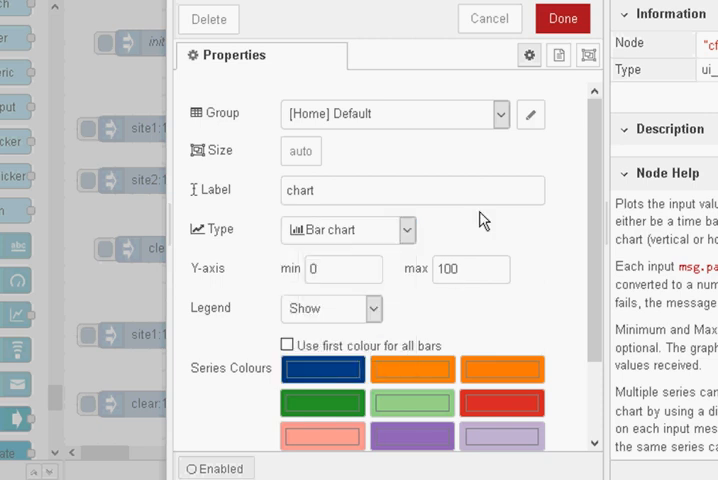
left_click(344, 268)
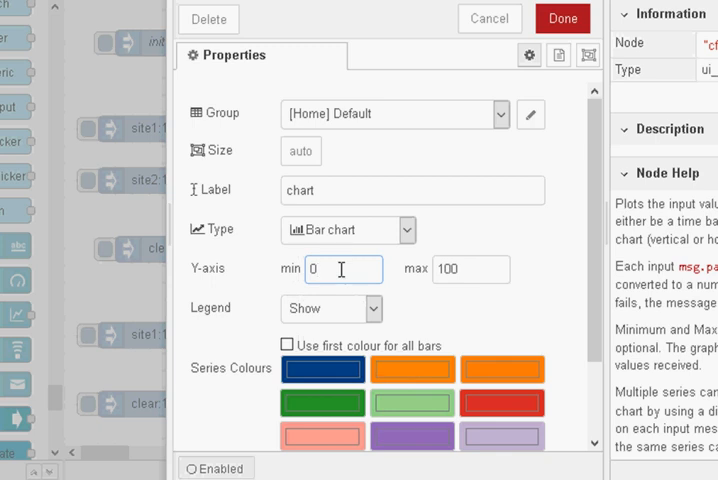
left_click(470, 268)
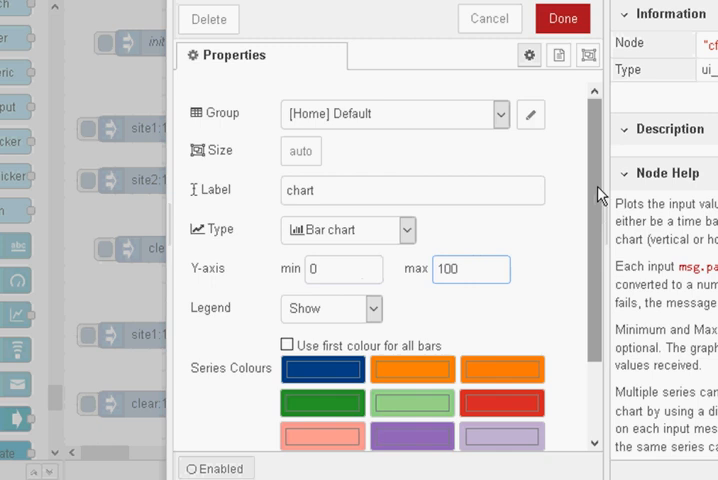
scroll("down", 3)
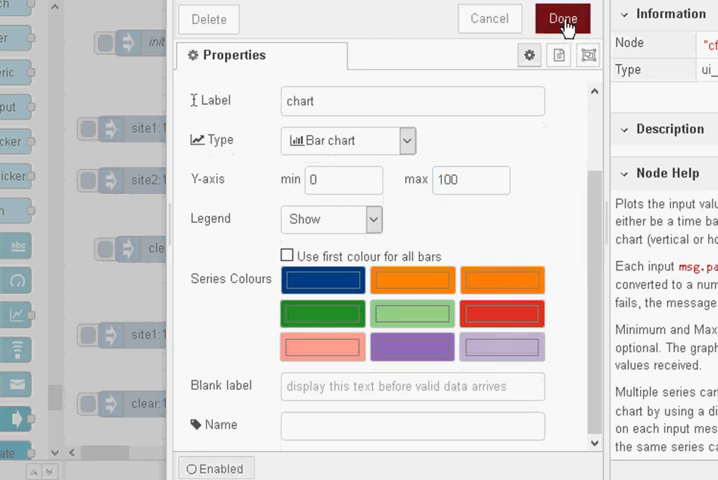
left_click(562, 18)
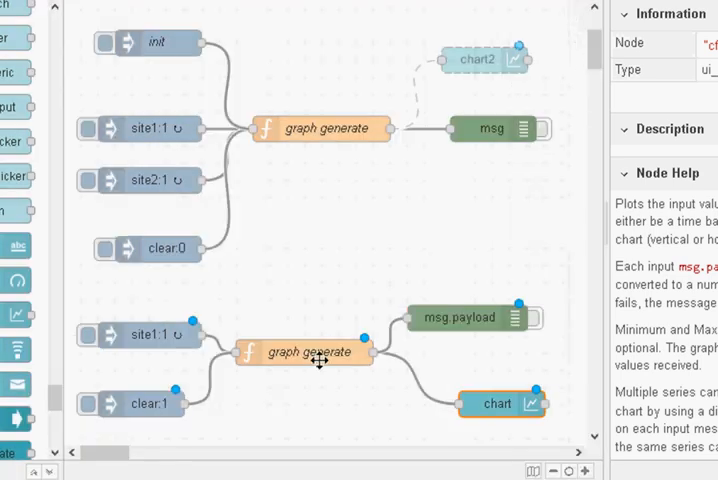
Step: Review the graph generate function sending tank1 and tank2 values, then close it
left_click(304, 352)
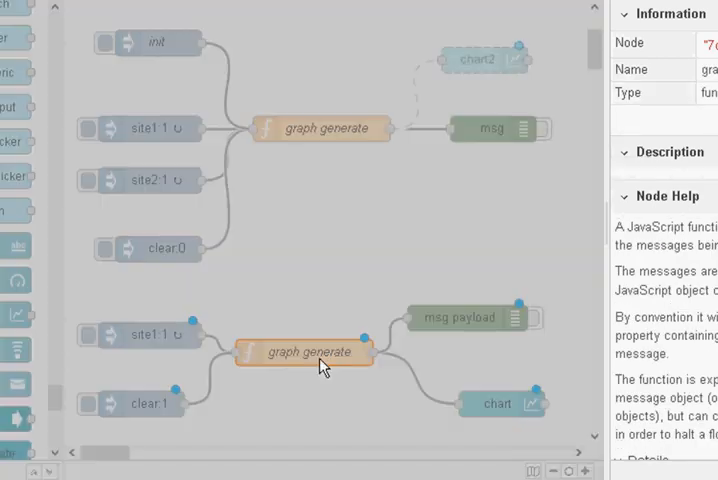
double_click(304, 352)
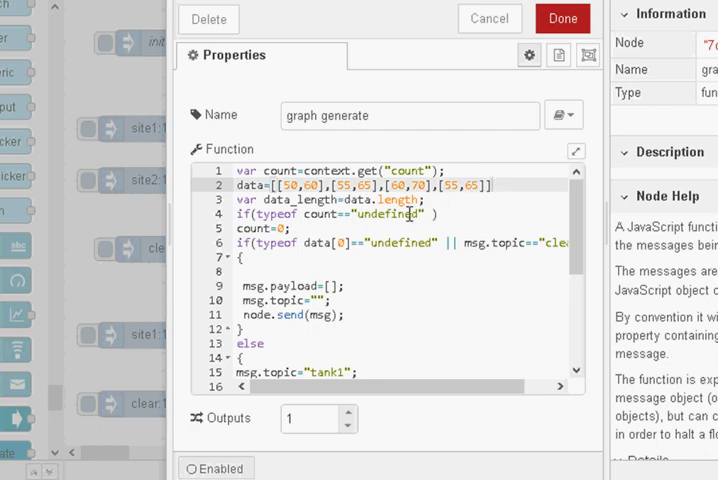
scroll("down", 3)
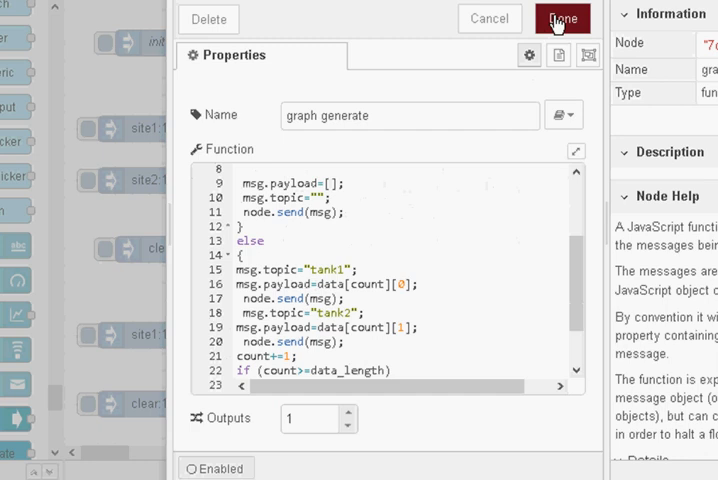
left_click(560, 18)
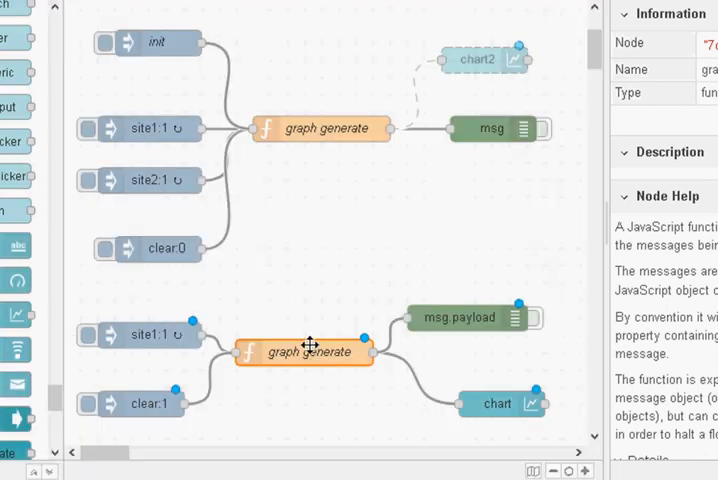
mouse_move(172, 340)
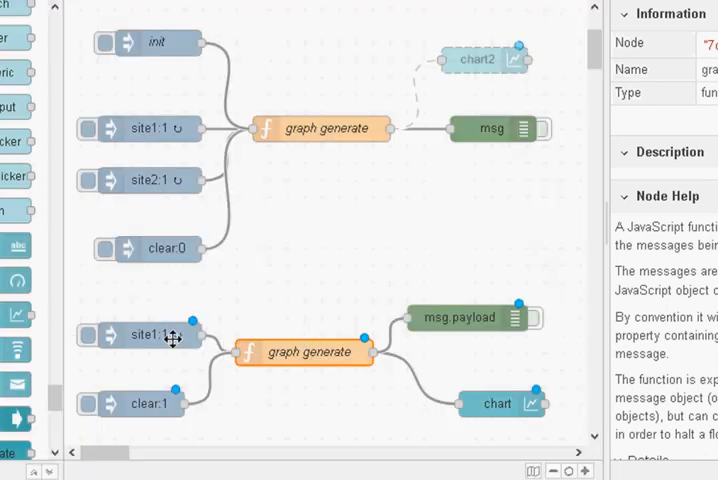
Step: Check the site1 inject node's 5-second repeat interval and close it
double_click(140, 336)
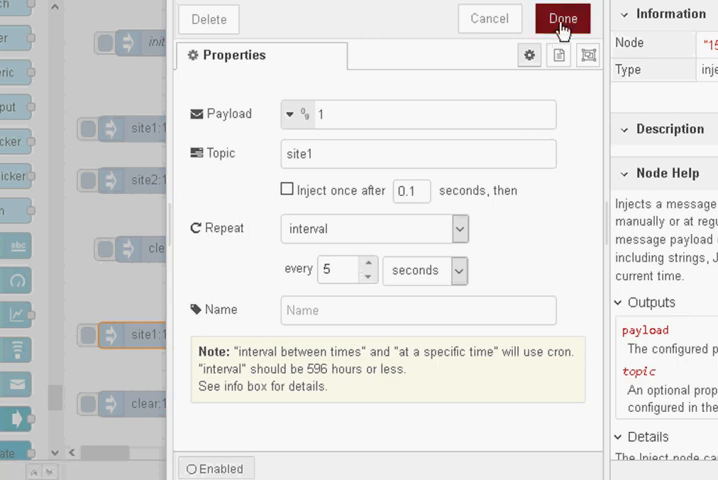
left_click(560, 18)
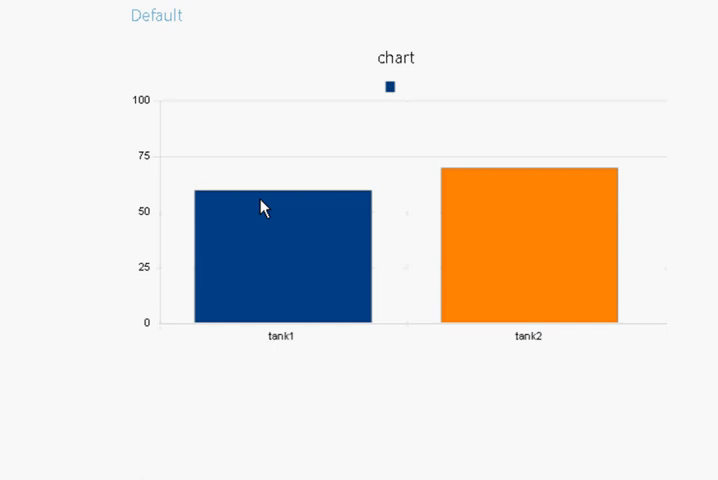
mouse_move(264, 208)
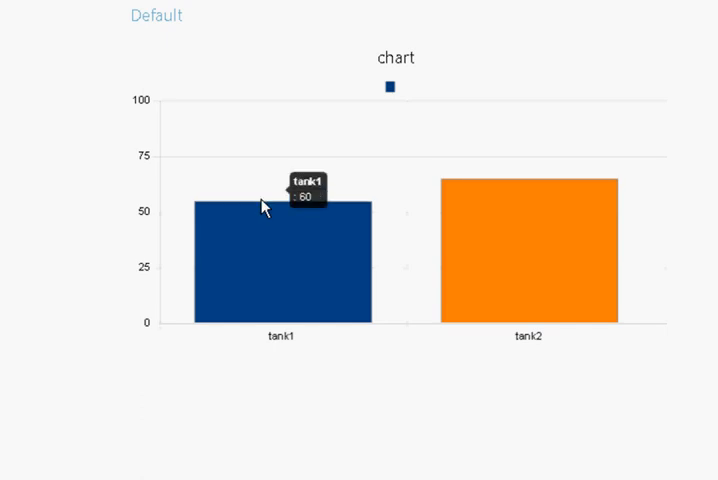
mouse_move(312, 214)
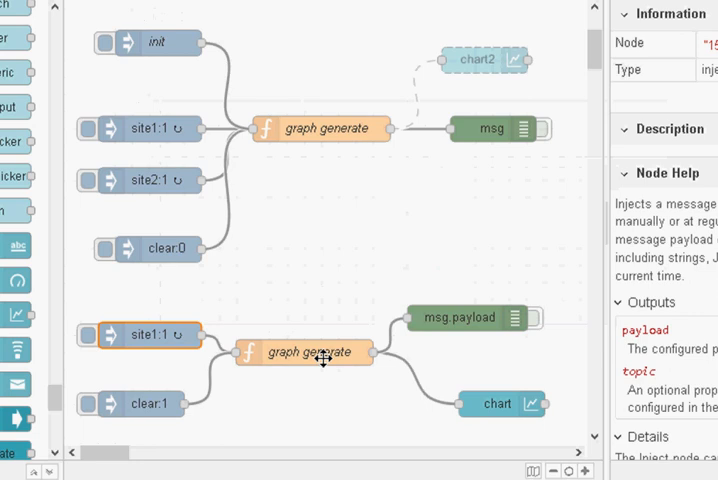
double_click(322, 352)
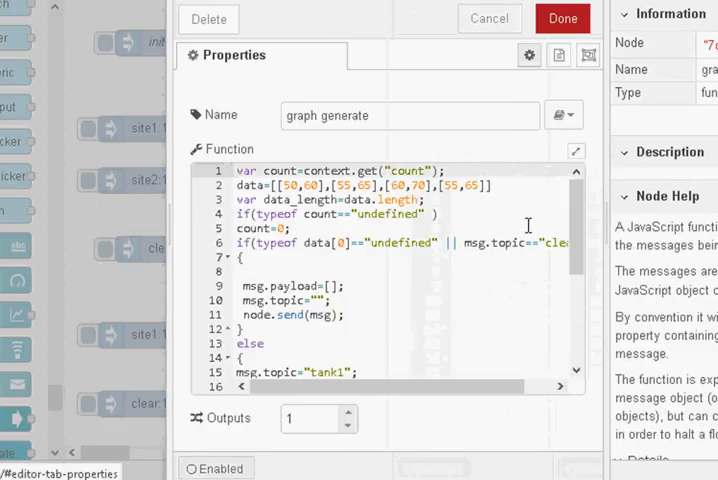
left_click(562, 18)
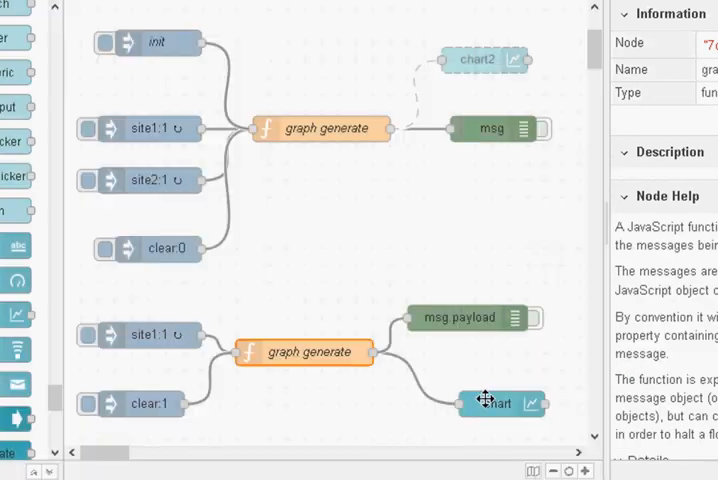
double_click(496, 404)
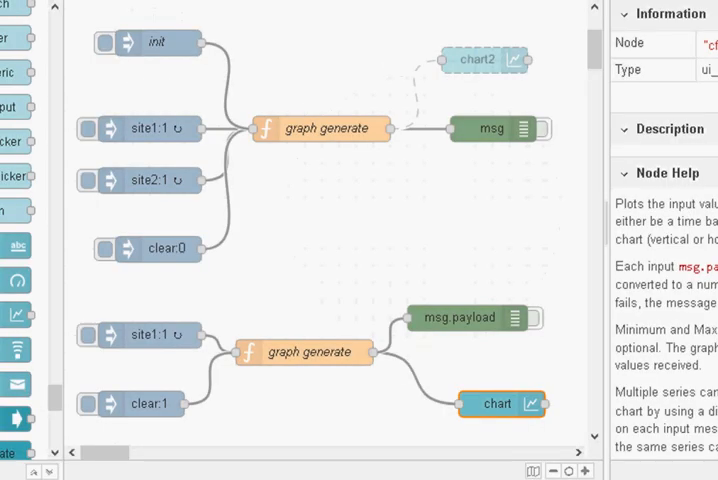
left_click(304, 352)
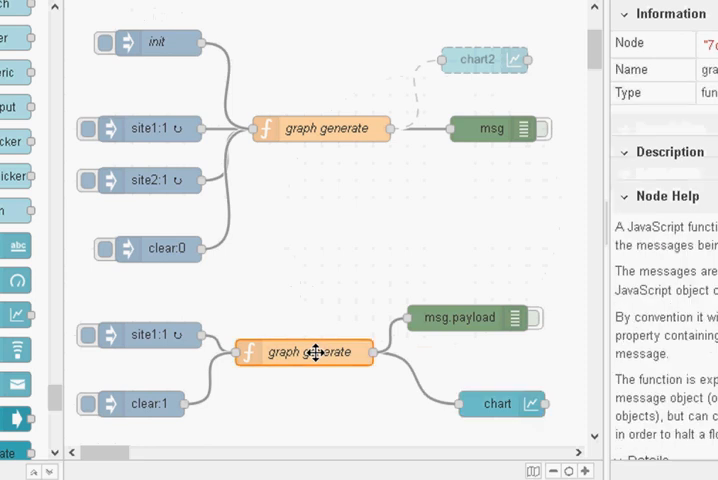
double_click(318, 352)
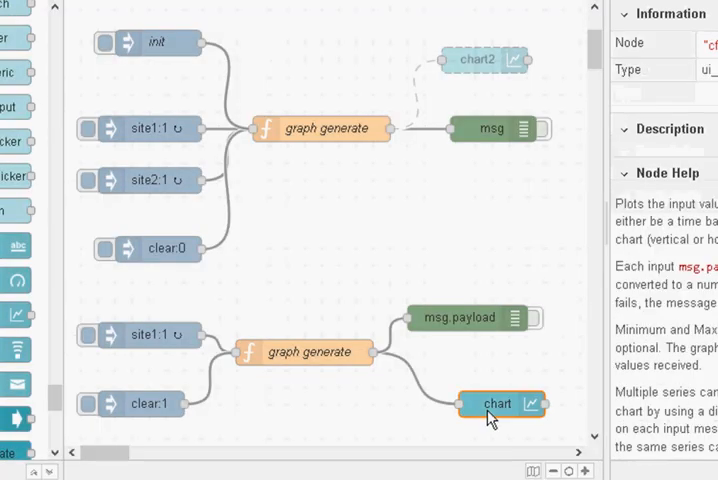
Step: Set the chart node's Type to Radar chart instead of Pie chart
double_click(496, 404)
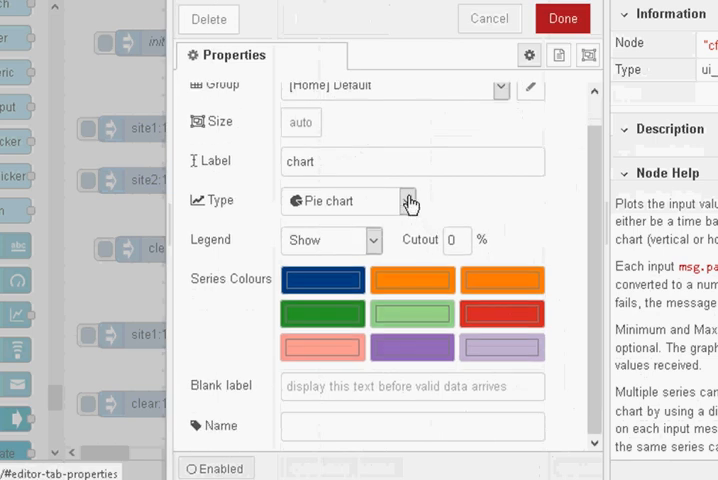
left_click(406, 200)
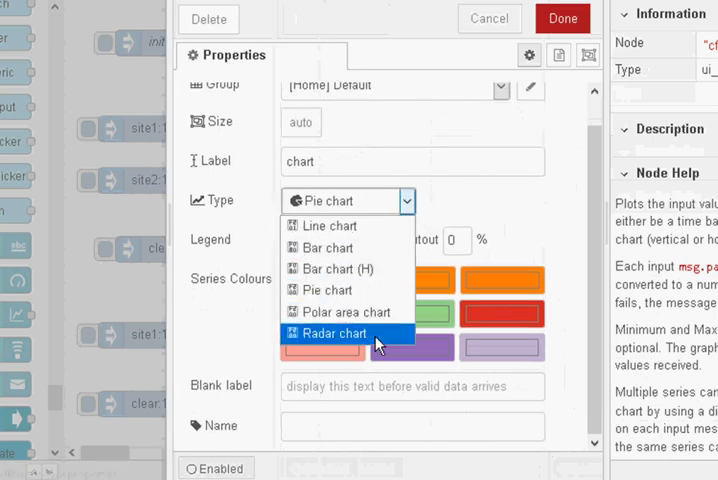
left_click(562, 18)
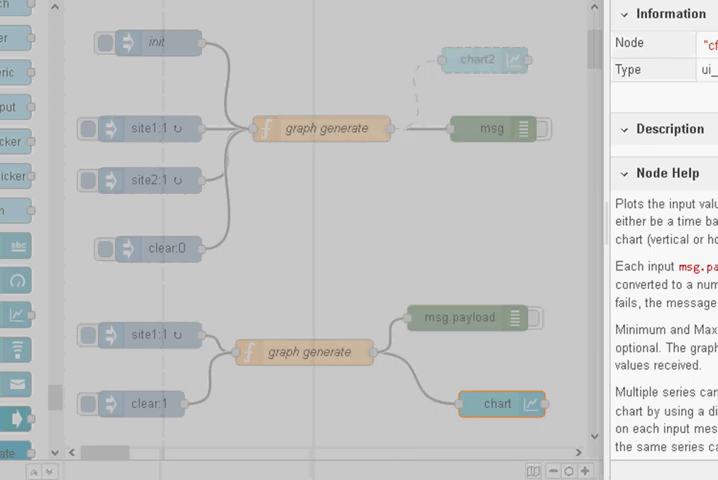